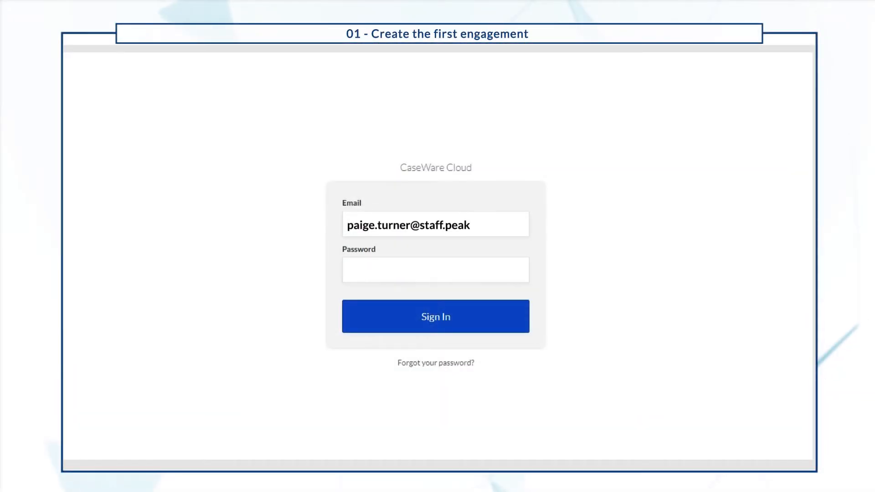
Sign in and navigate to the Entities list of clients and internal departments
left_click(435, 316)
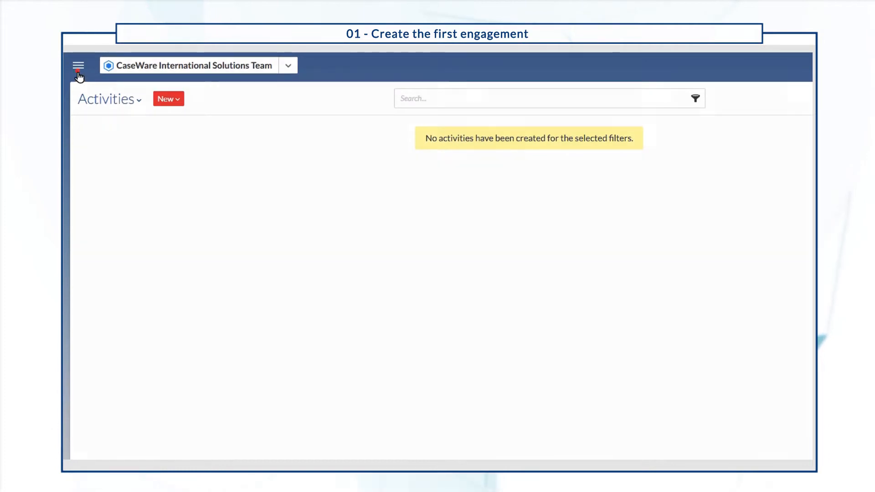
left_click(78, 65)
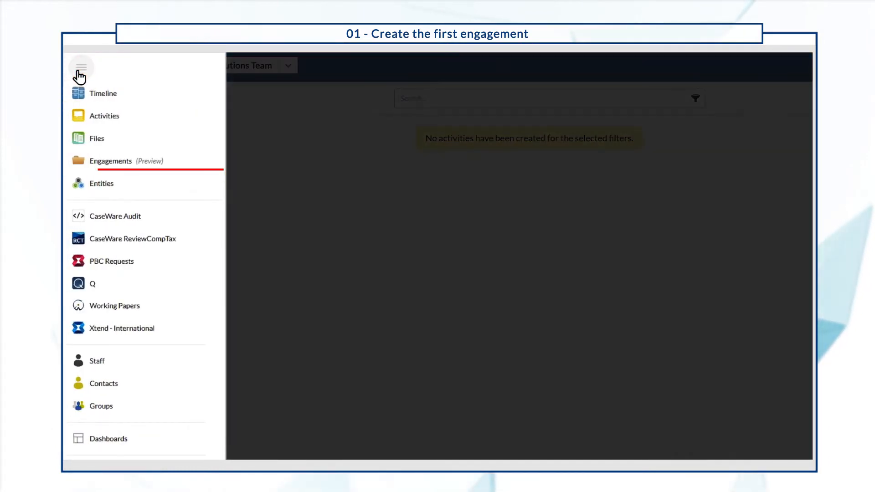
left_click(101, 183)
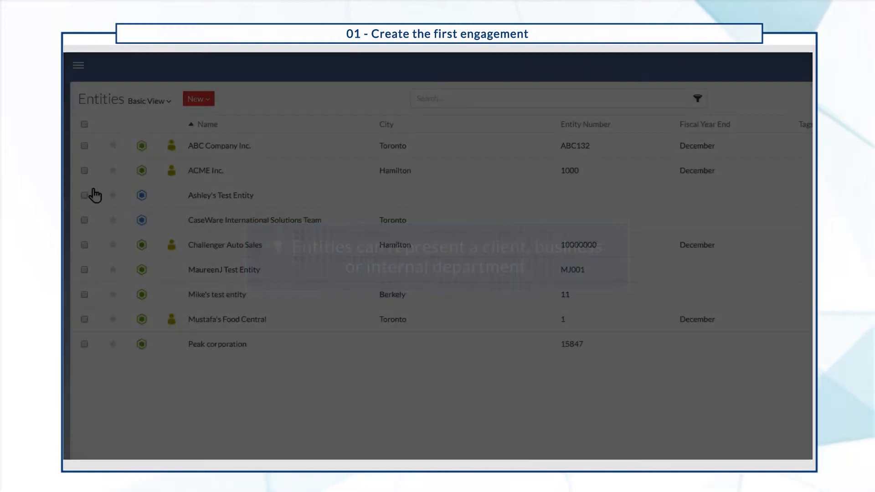
Start a new client entity with Canada as the country of registration
left_click(195, 98)
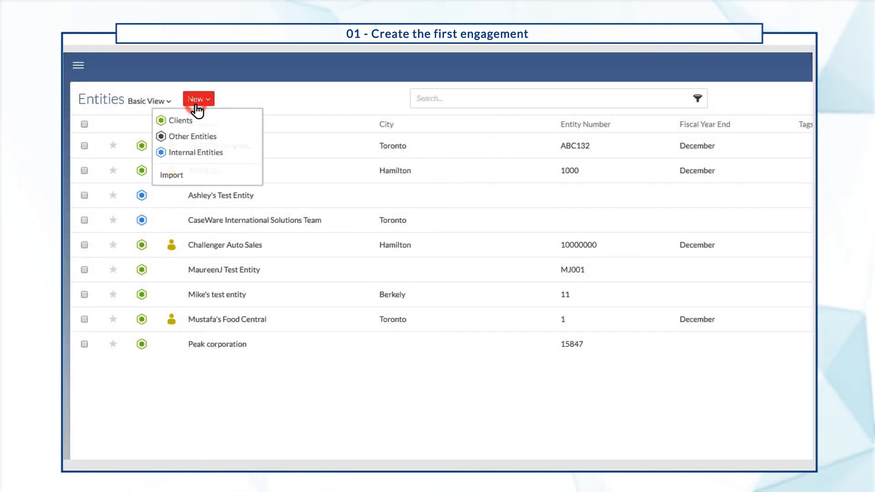
left_click(181, 121)
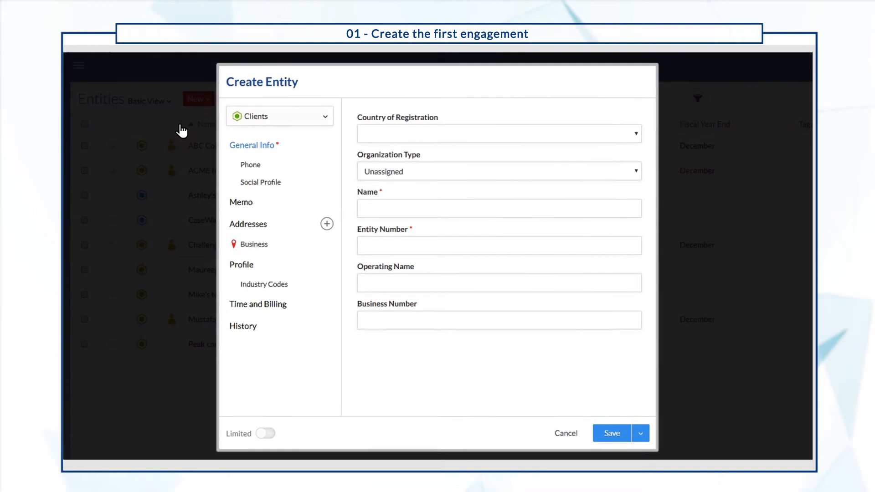
mouse_move(383, 134)
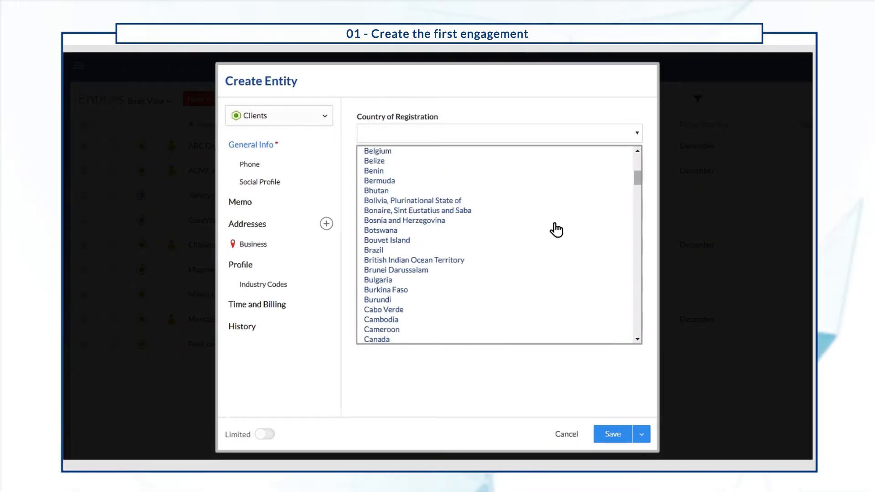
left_click(377, 339)
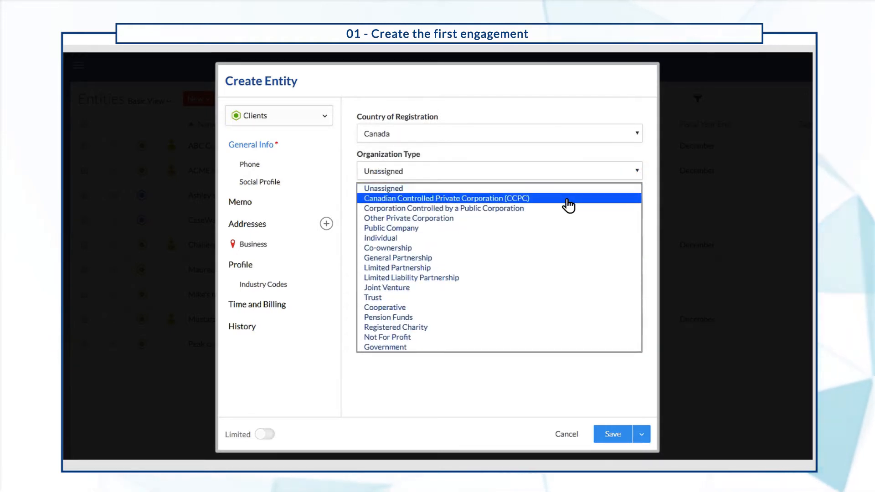
Save CCPC client 'Peak Streak & Co.' with business number 123456789RC0005
left_click(437, 198)
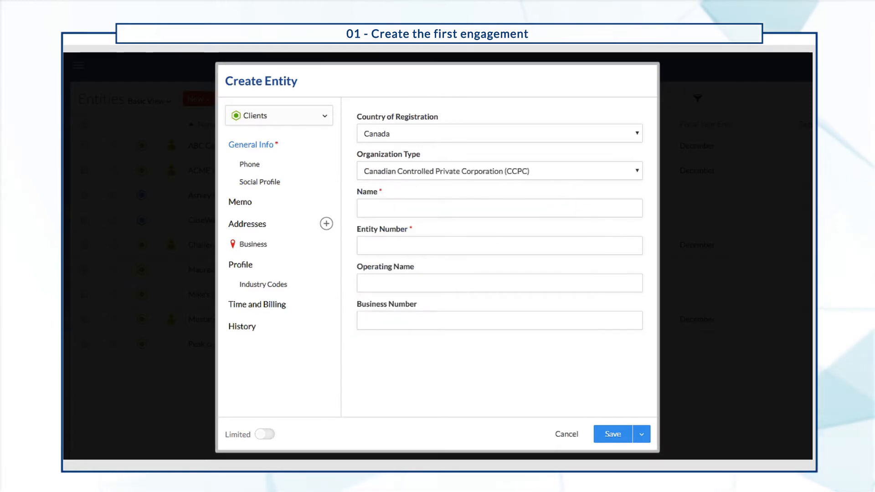
type("Peak Streak & Co.")
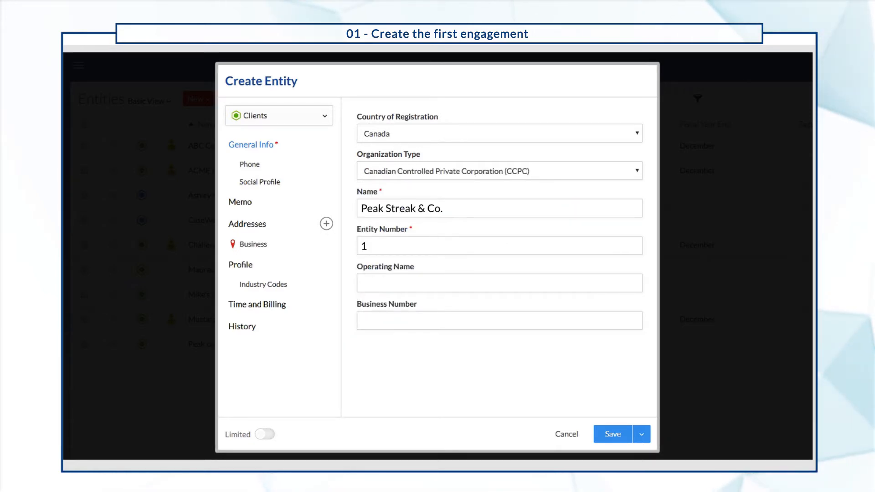
type("123456789RC")
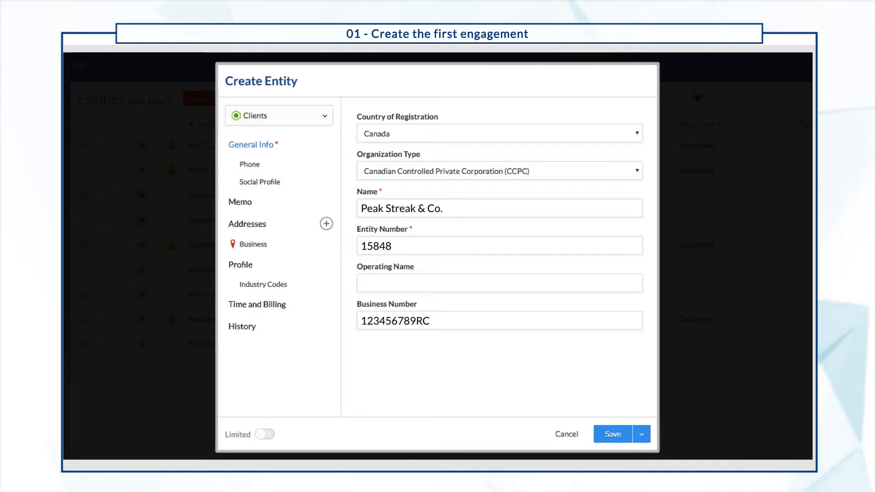
type("0005")
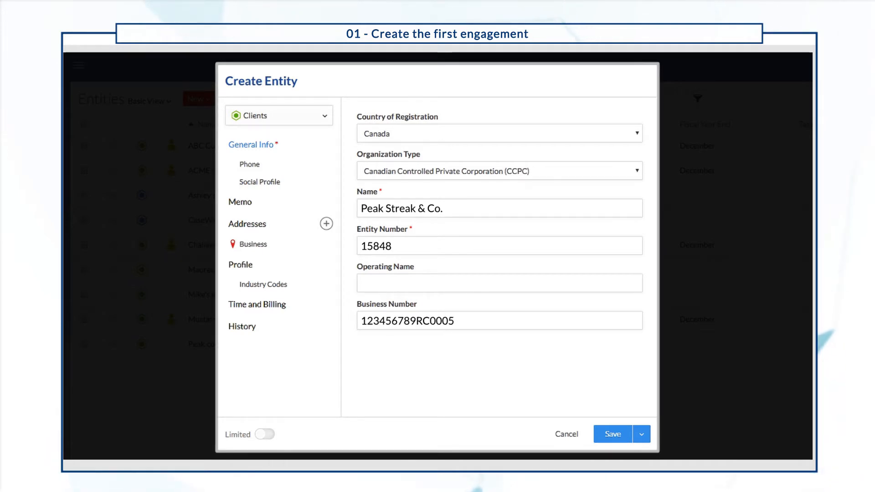
mouse_move(612, 395)
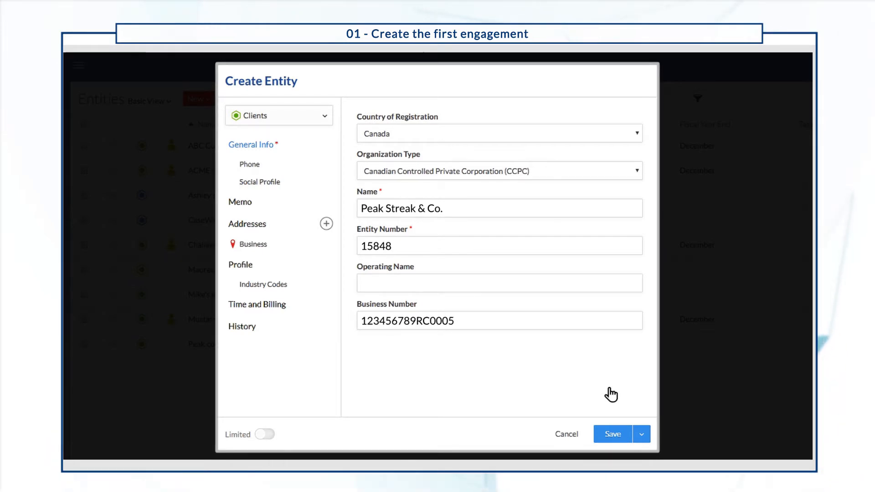
left_click(612, 433)
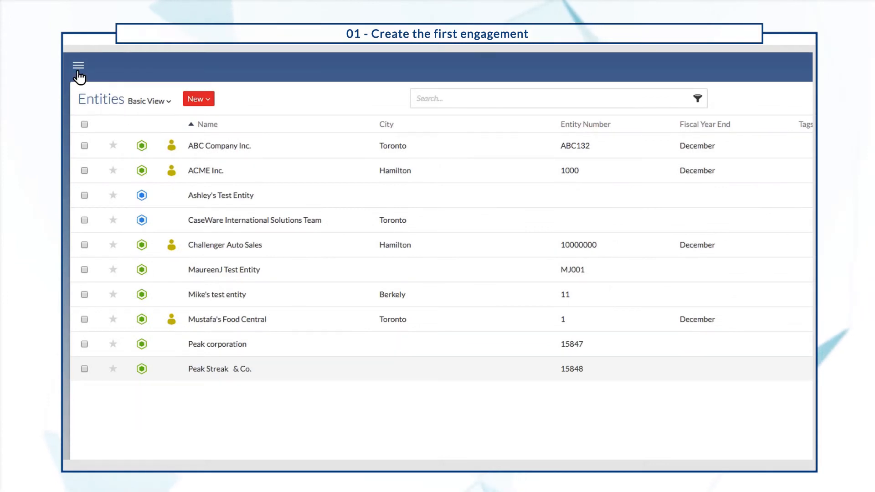
left_click(79, 65)
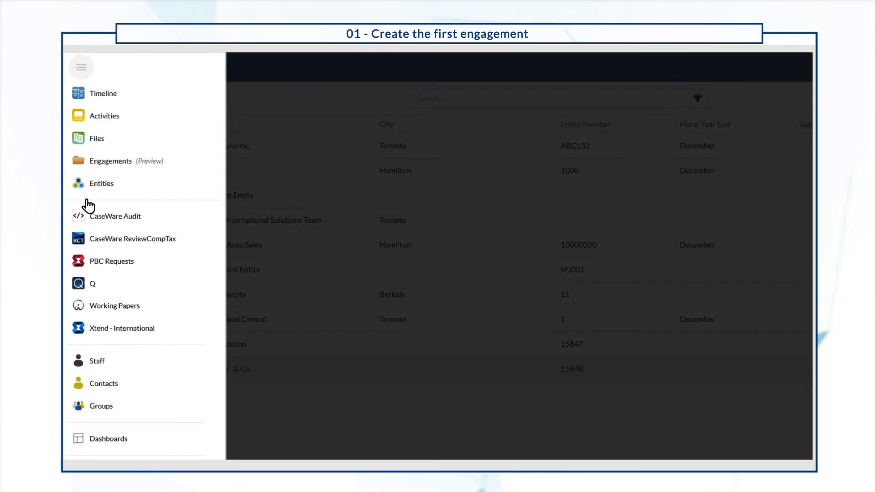
left_click(96, 360)
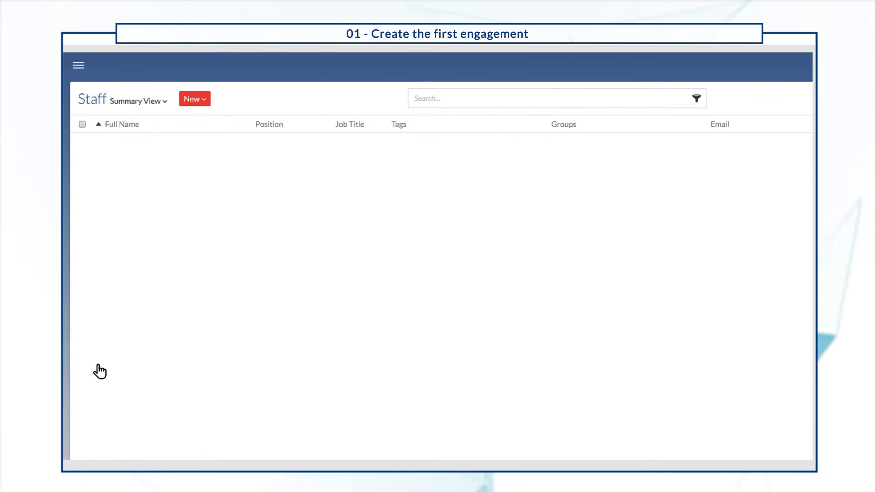
left_click(194, 99)
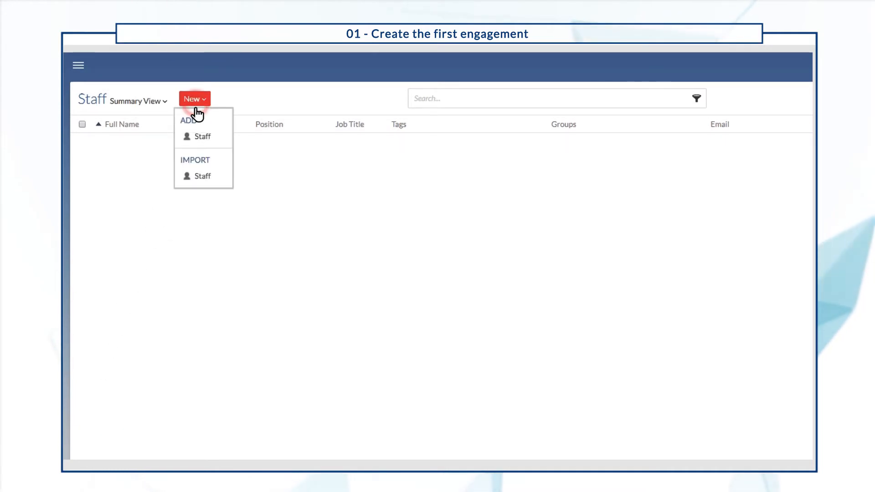
left_click(202, 135)
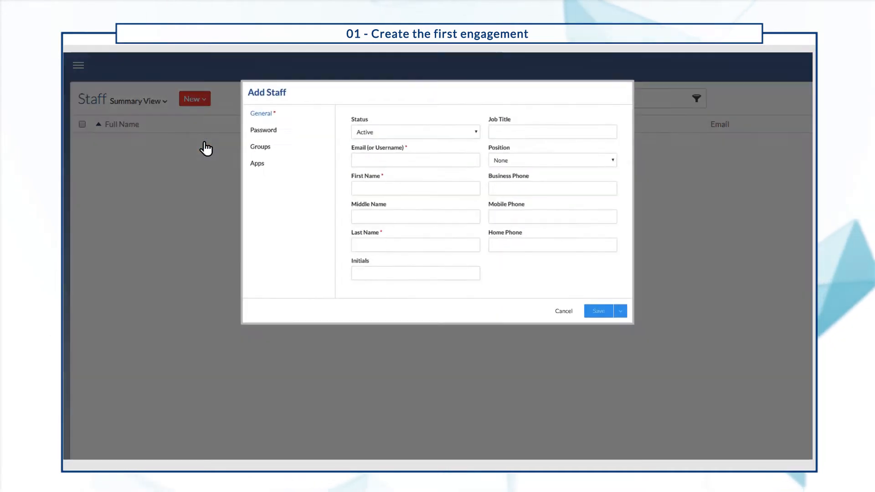
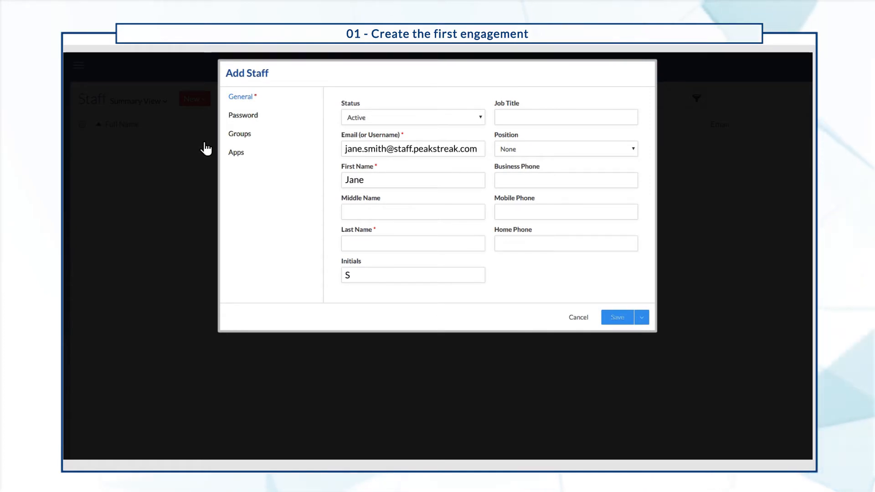
Set a direct password, grant ReviewCompTax, PBC Requests and Working Papers access, and save Jane Smith
left_click(242, 116)
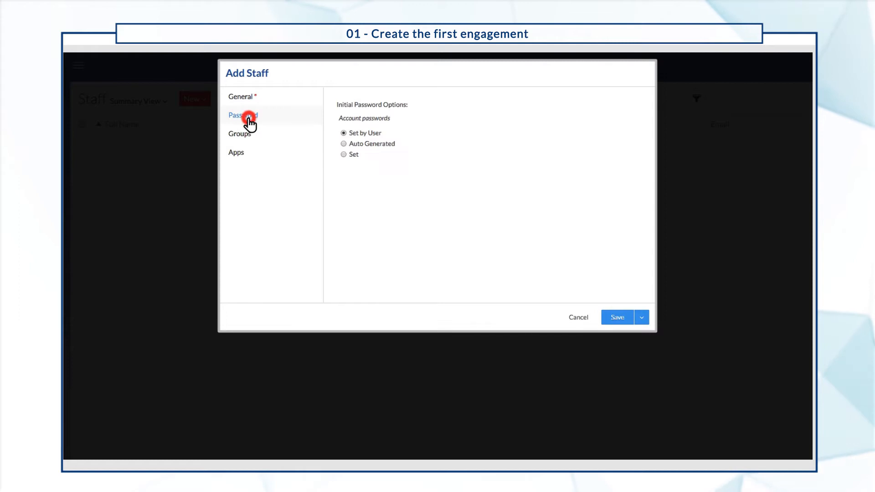
left_click(343, 155)
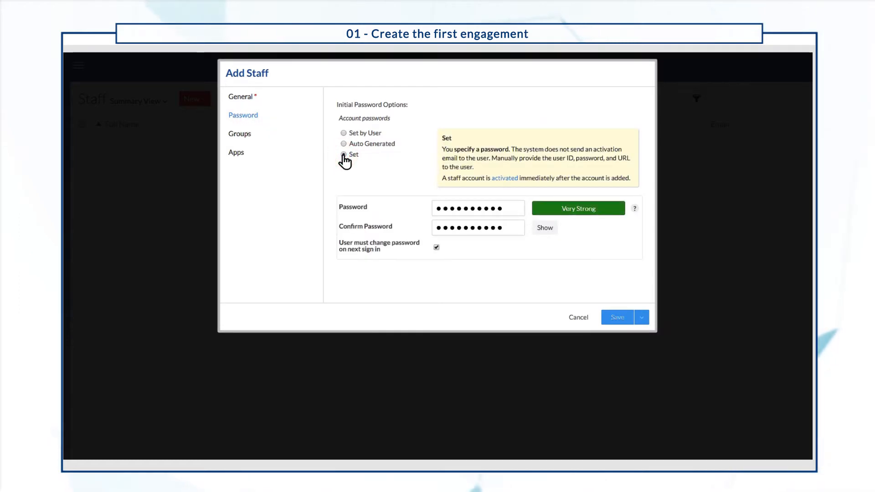
left_click(236, 153)
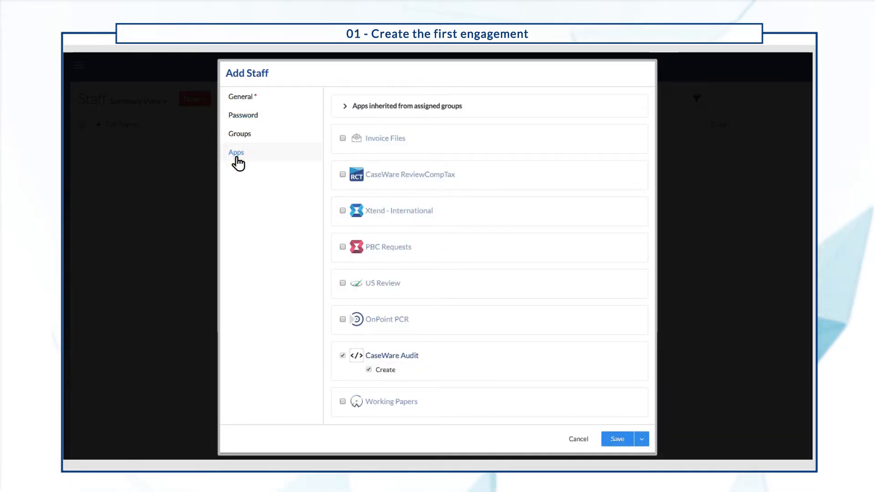
mouse_move(277, 171)
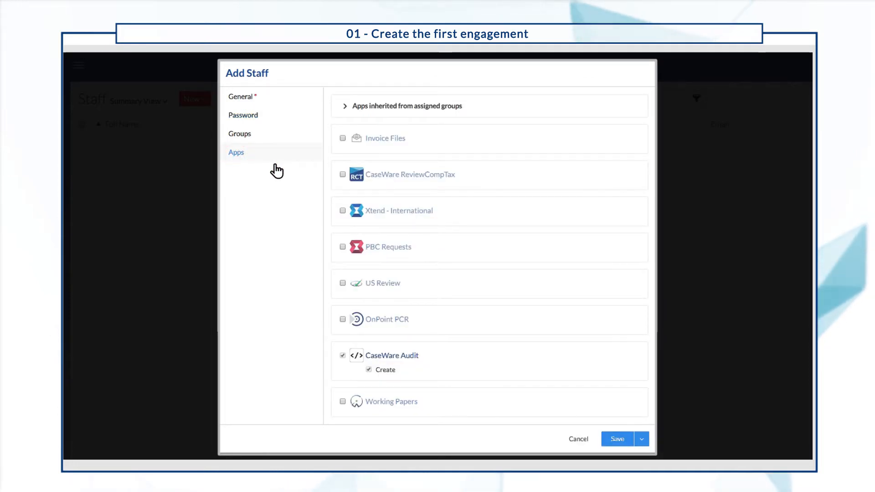
left_click(343, 174)
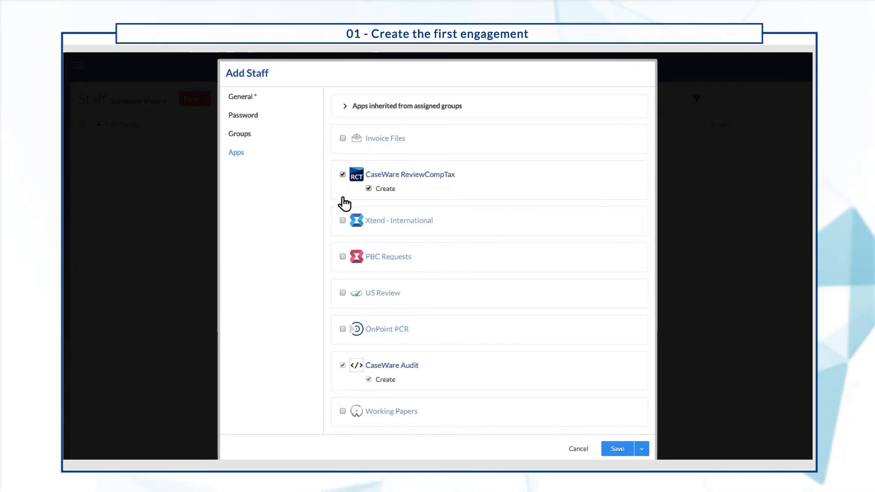
left_click(343, 256)
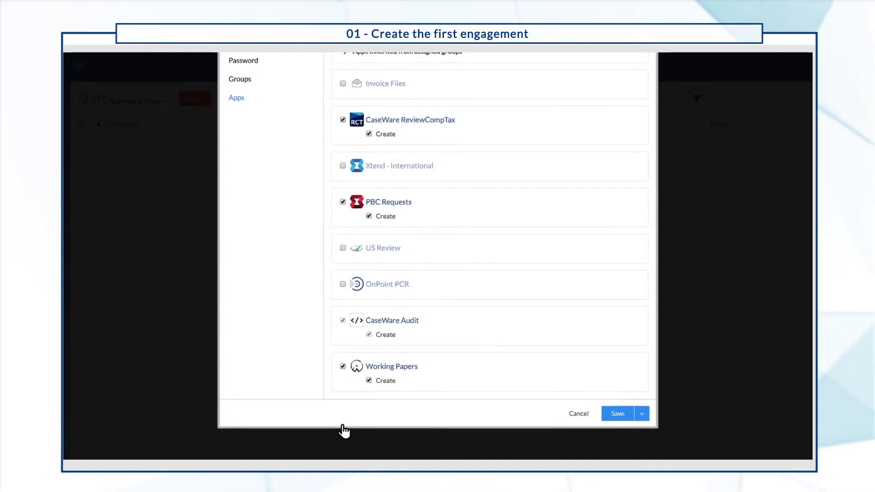
left_click(617, 414)
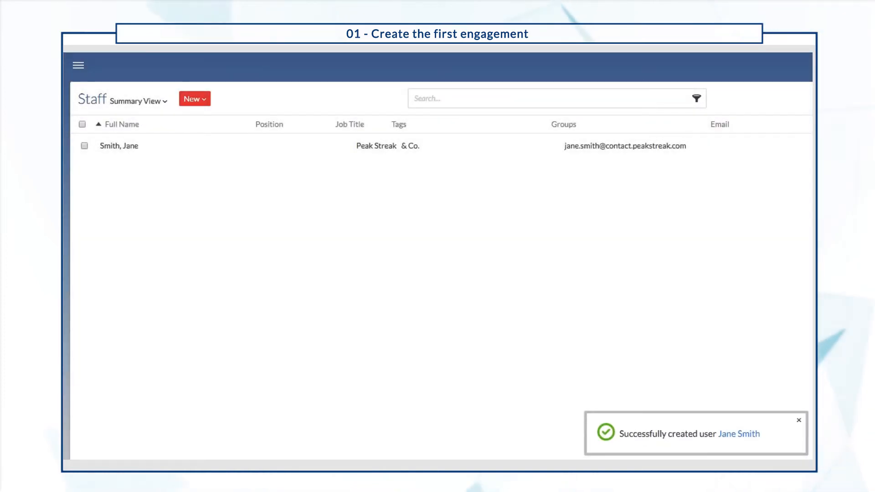
Import two staff records from CSV data, mapping columns to Last Name and First Name
left_click(194, 99)
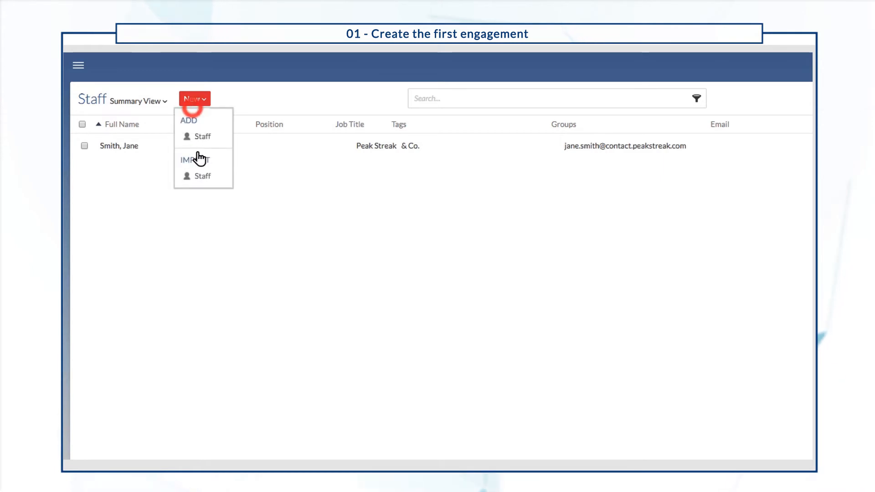
left_click(202, 175)
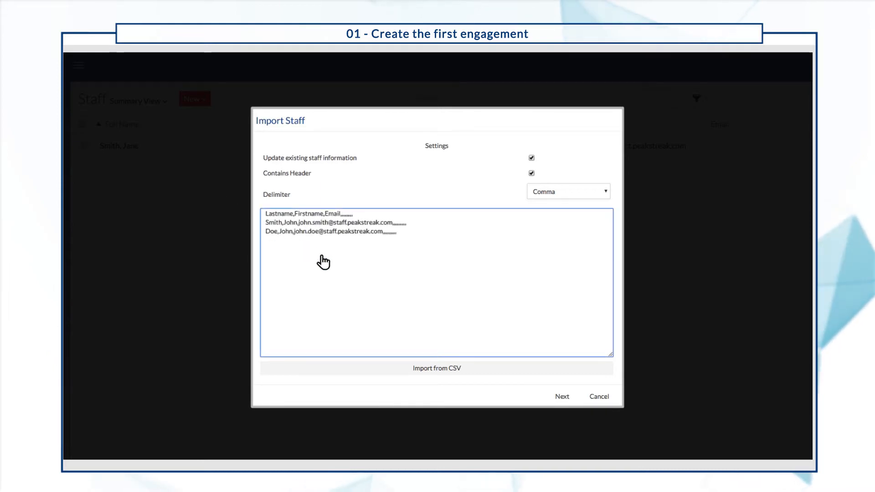
left_click(562, 397)
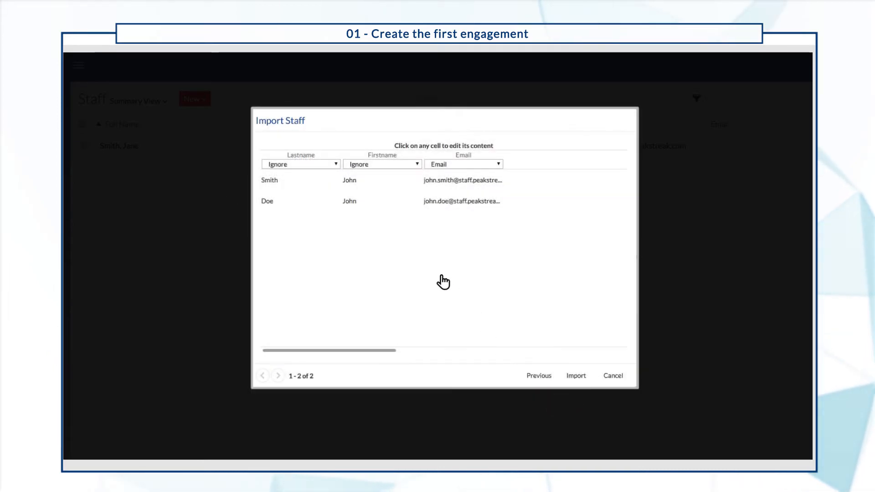
left_click(299, 164)
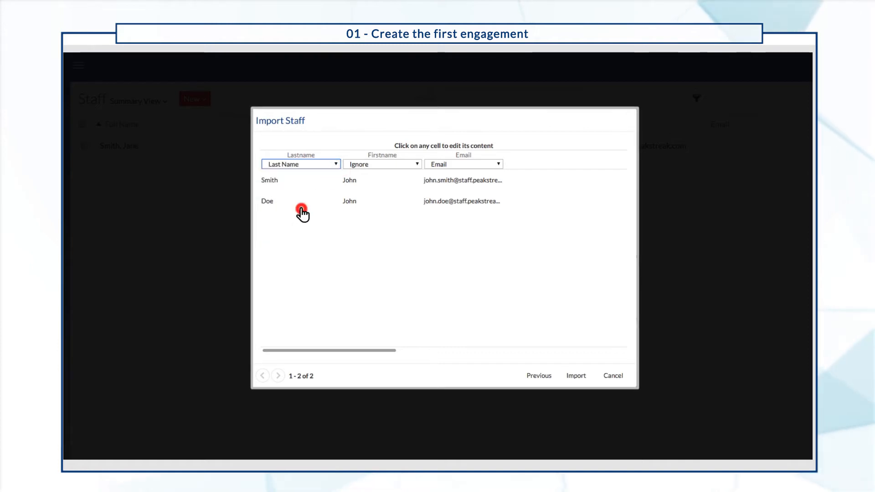
left_click(382, 164)
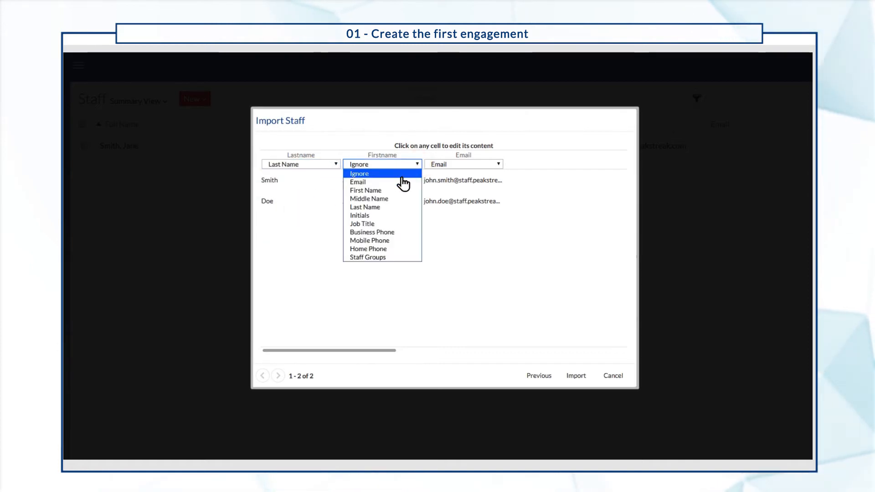
left_click(365, 190)
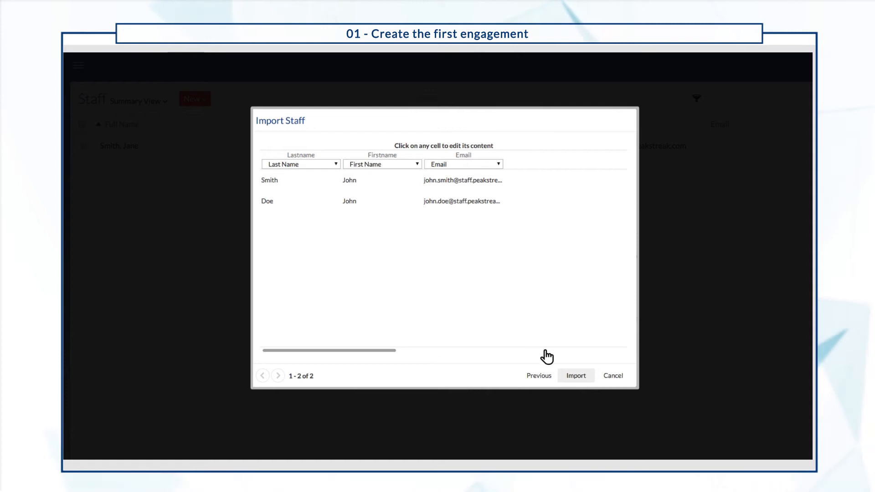
left_click(575, 374)
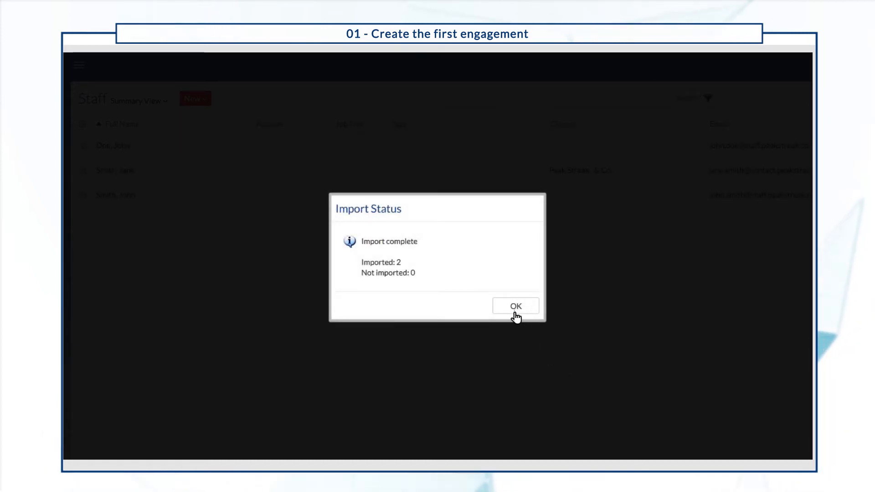
Dismiss the Import Status summary and navigate to the Contacts list
left_click(514, 306)
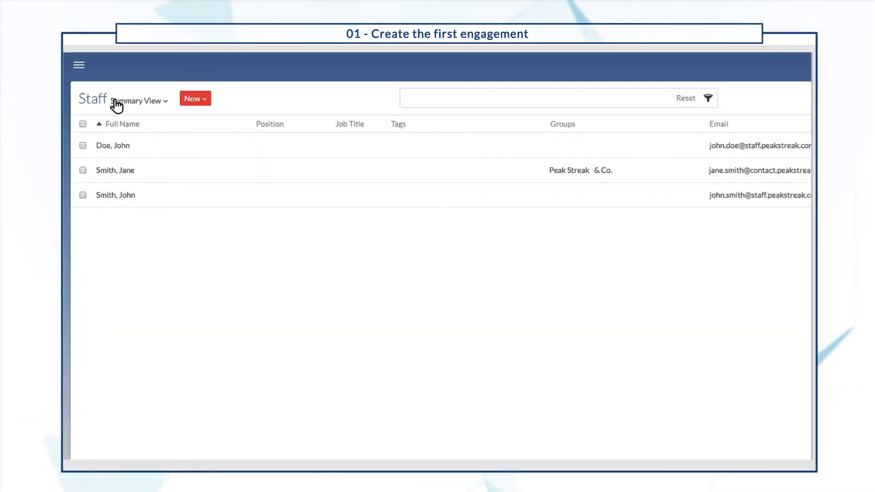
left_click(79, 64)
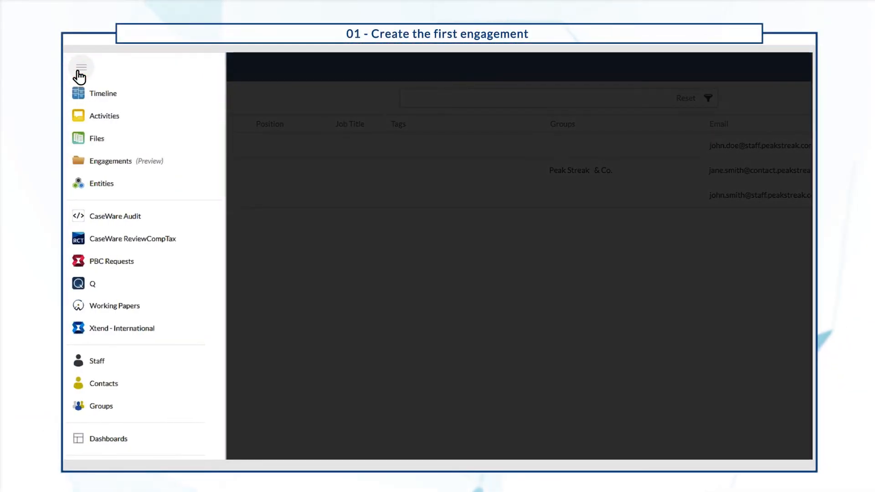
left_click(103, 384)
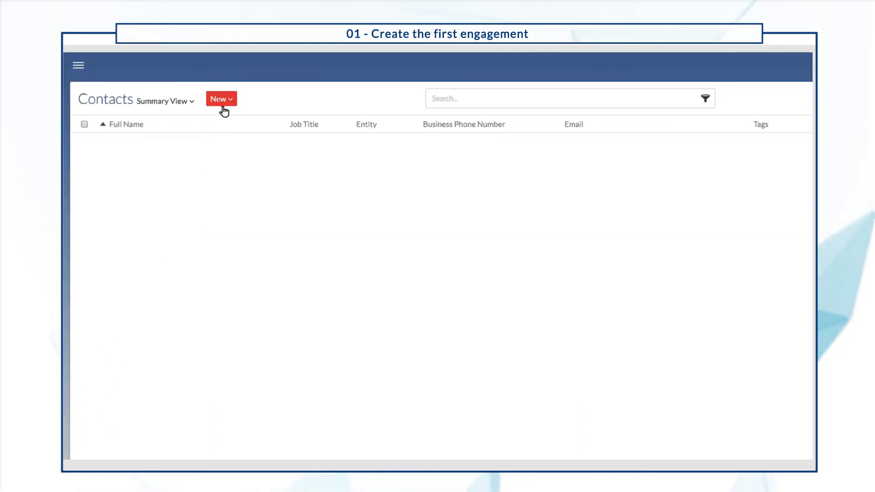
left_click(221, 98)
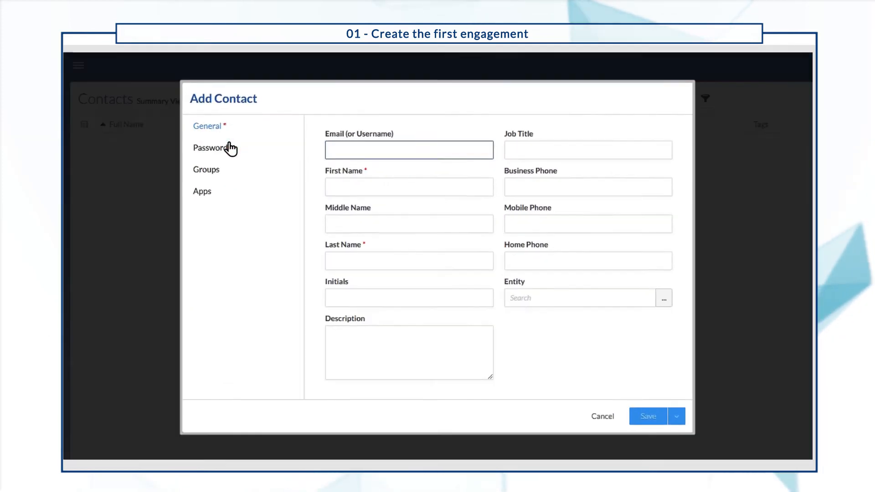
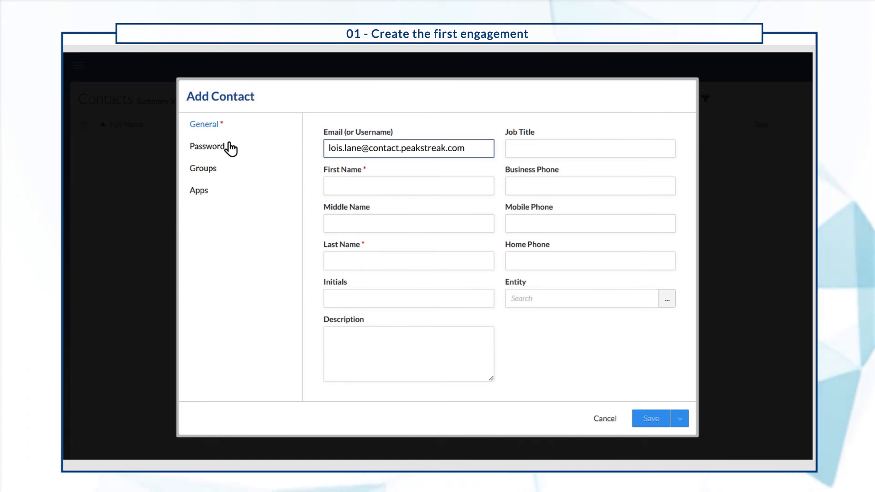
type("Lois")
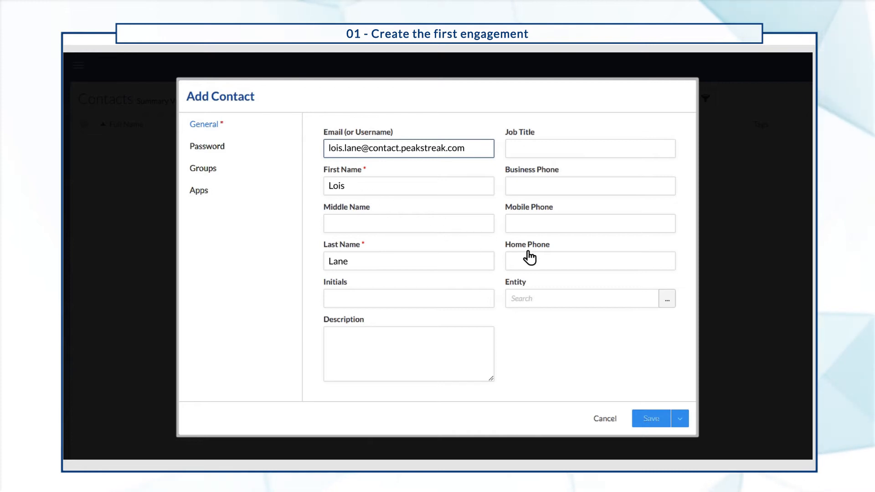
Link the contact to Peak Streak & Co. with entity collaborator and entity access
left_click(666, 298)
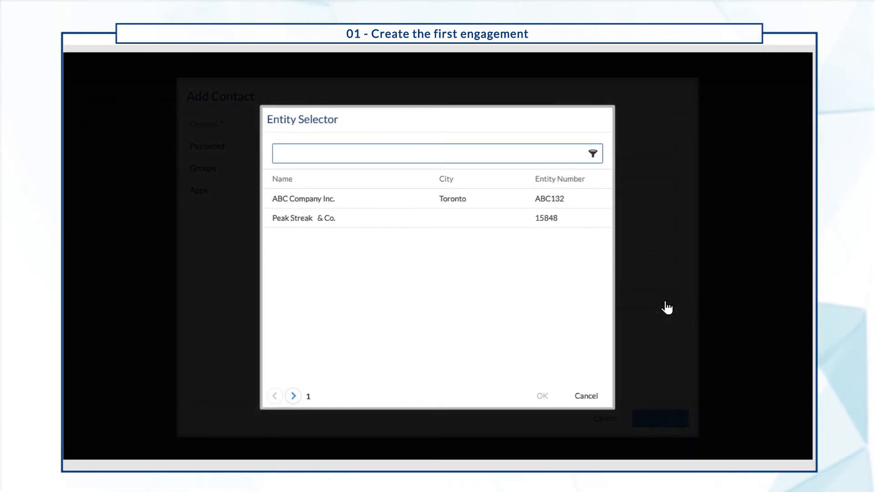
left_click(302, 218)
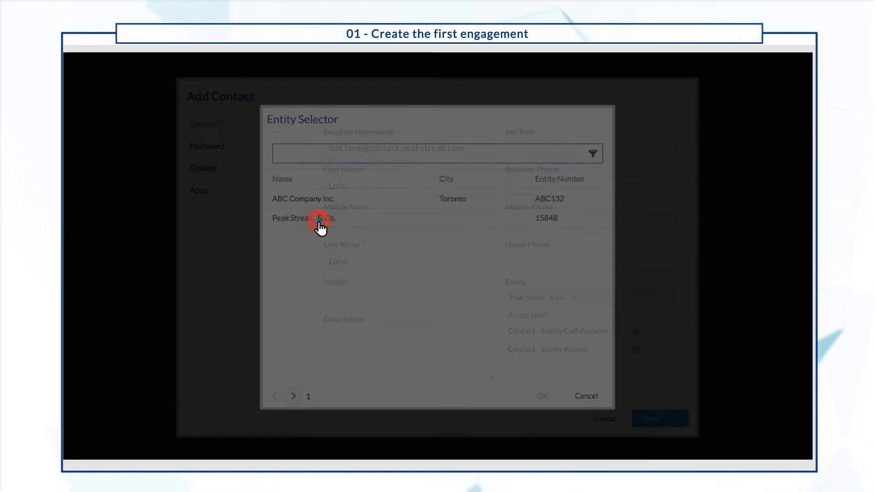
left_click(303, 218)
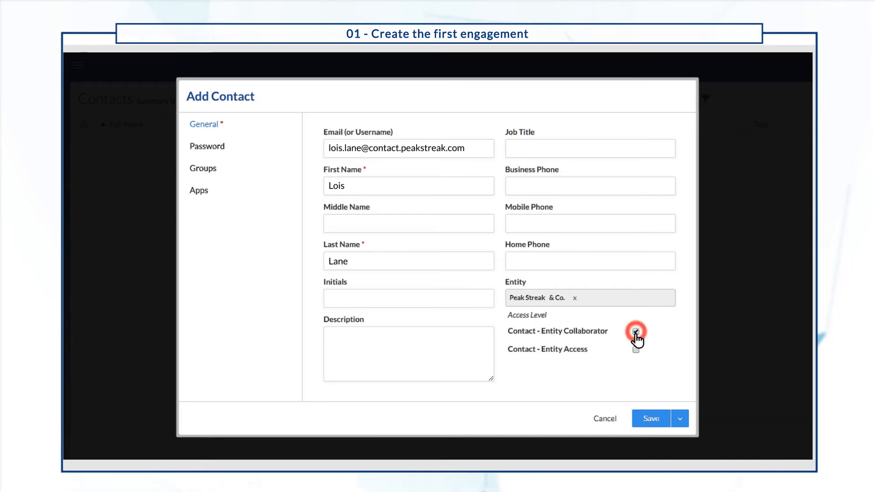
left_click(635, 332)
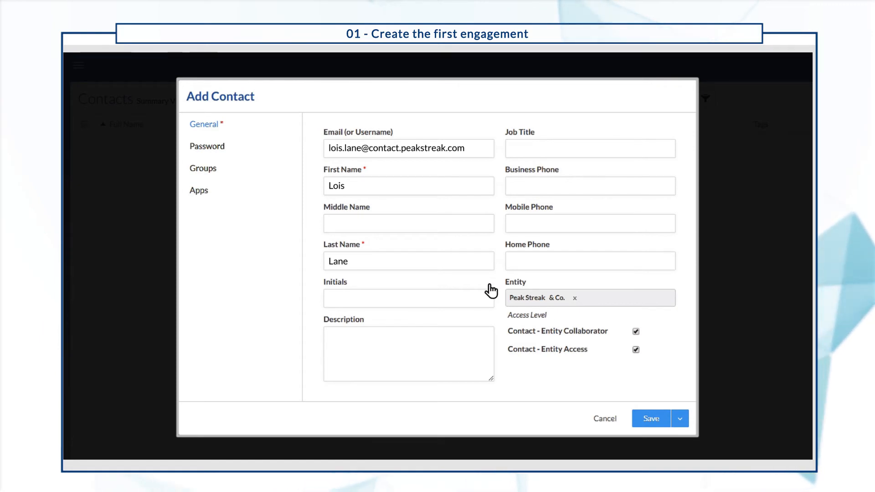
left_click(207, 146)
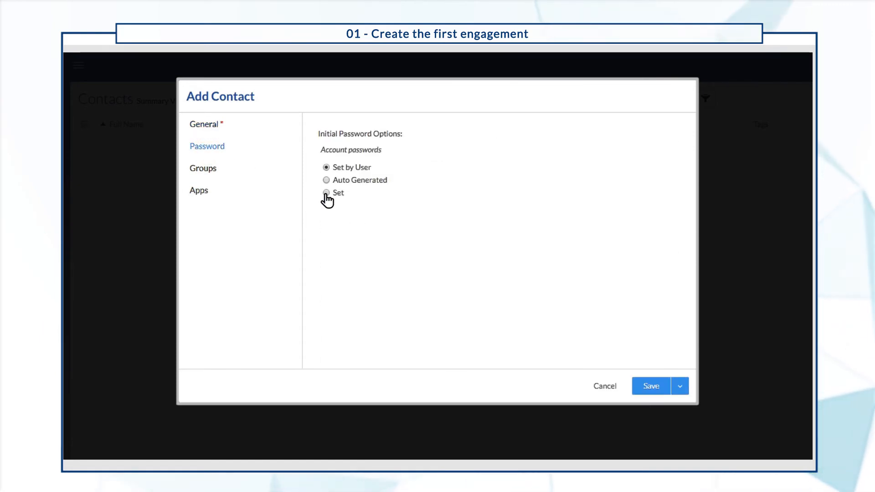
Set the password directly and save Lois Lane to the Contacts list
left_click(326, 192)
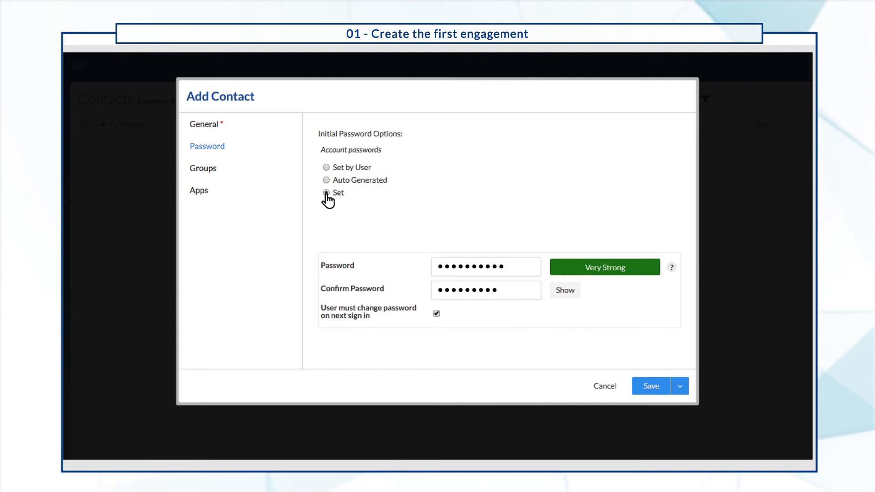
left_click(650, 385)
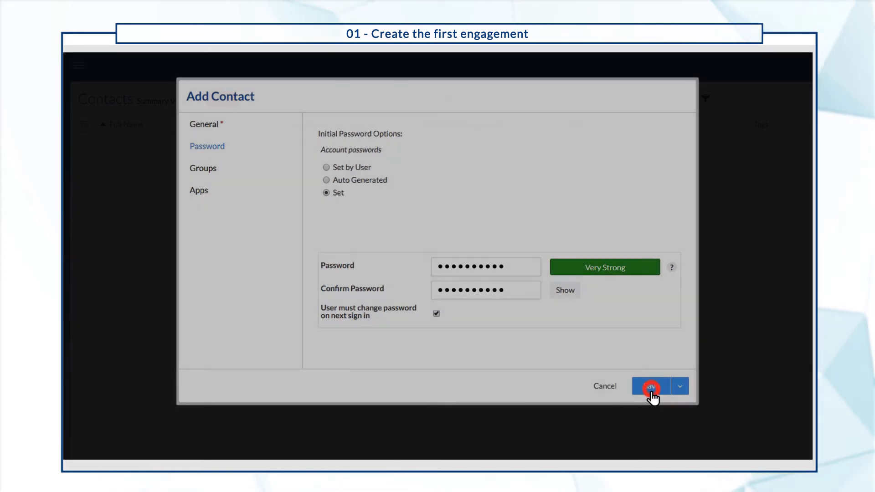
left_click(649, 387)
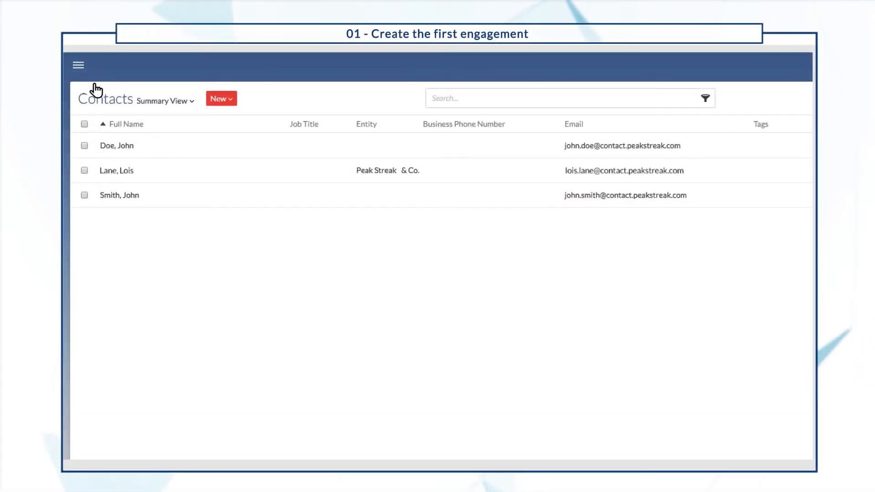
From Engagements, start a new CaseWare ReviewCompTax engagement form
left_click(78, 65)
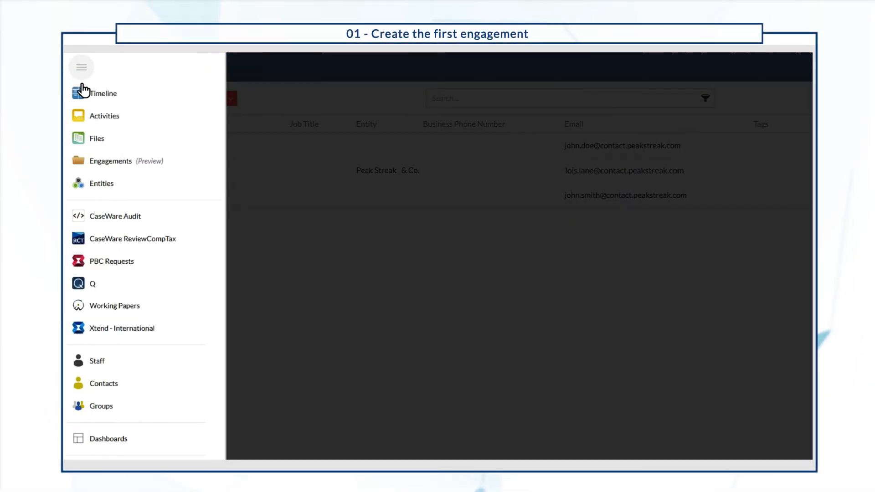
left_click(110, 160)
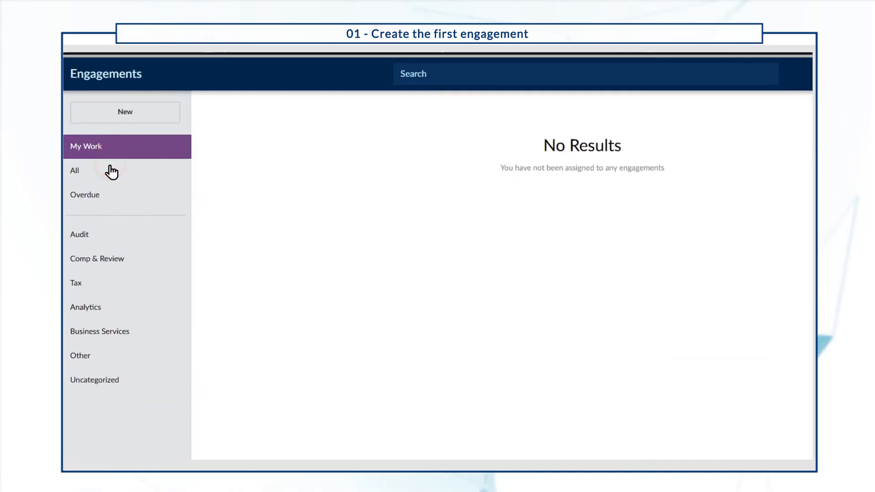
left_click(125, 112)
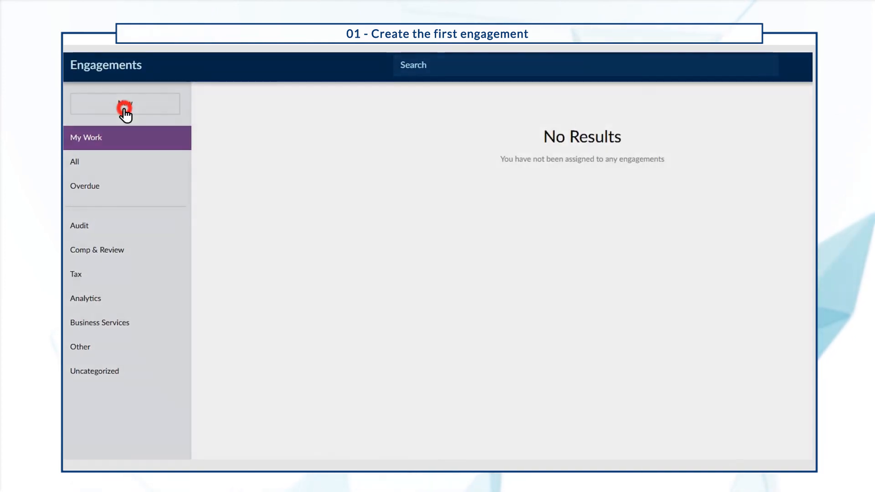
left_click(125, 104)
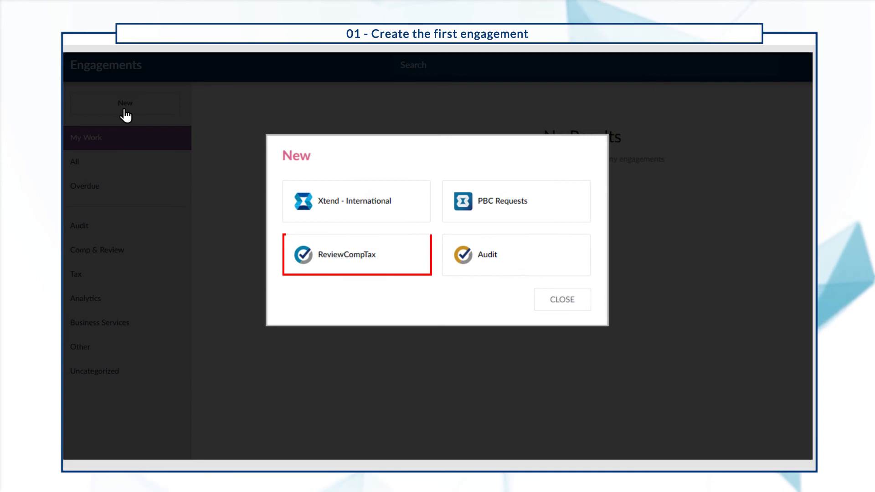
mouse_move(312, 242)
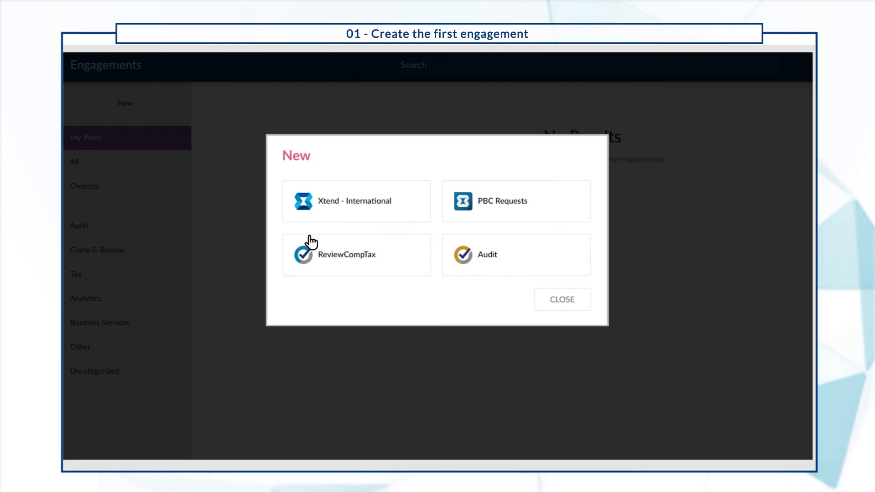
left_click(356, 254)
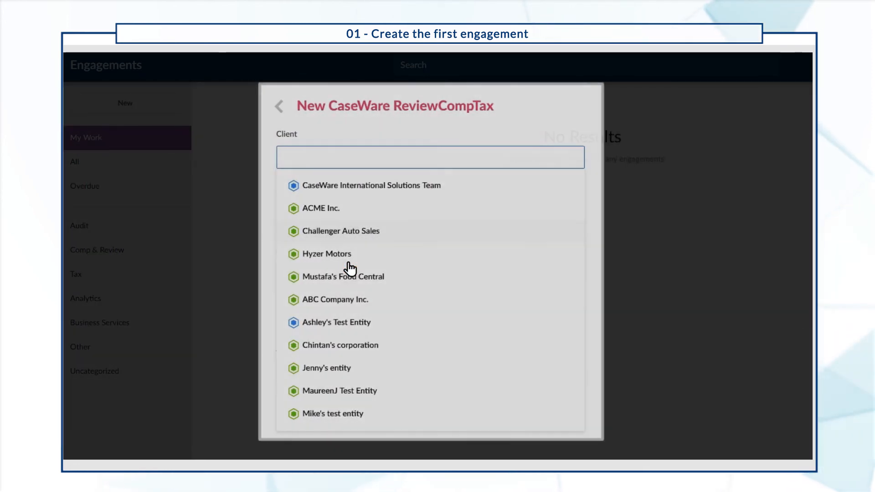
Choose client Peak Streak & Co. and name the engagement First RCT Engagement
type("Peak")
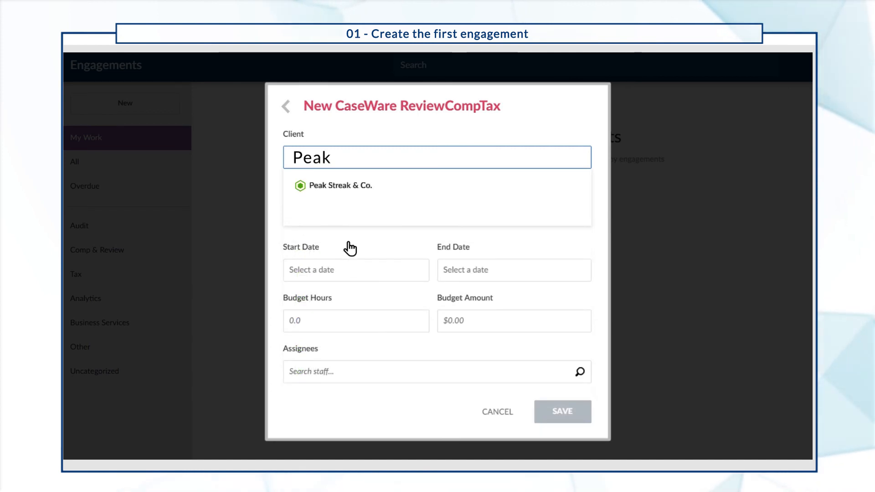
left_click(340, 185)
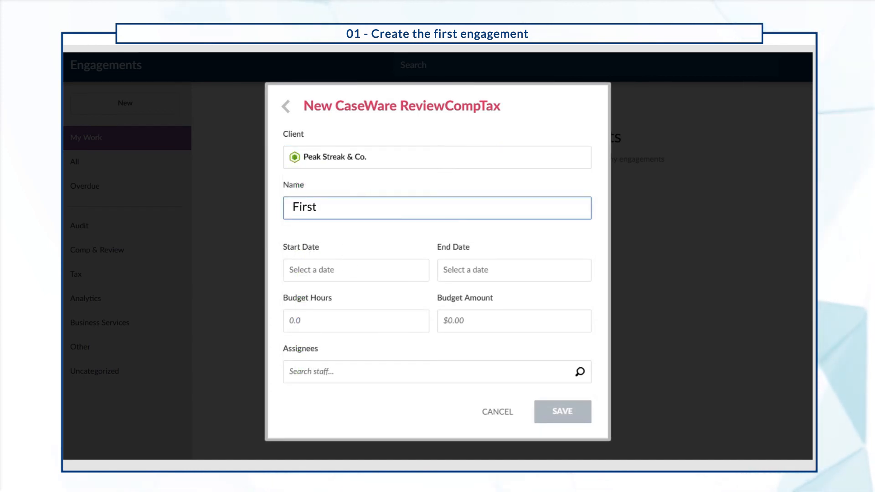
type("RCT Engagement")
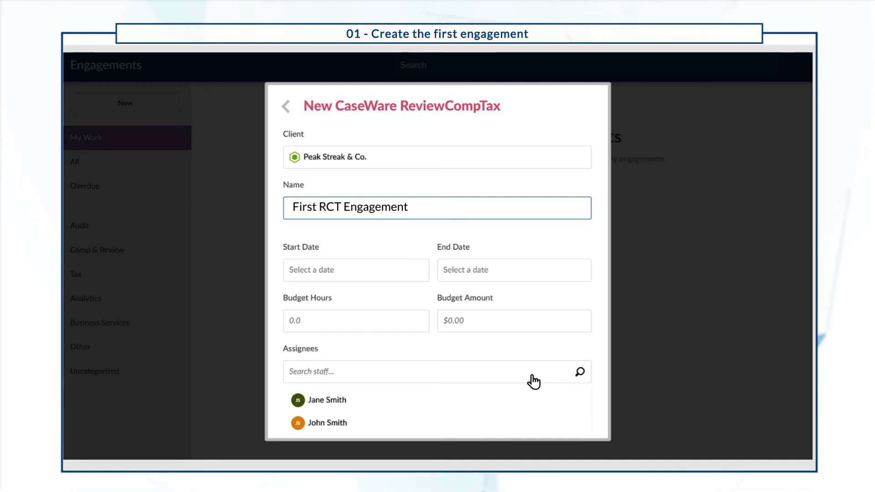
Add Jane Smith as assignee with the Reviewer role and save the engagement
left_click(319, 399)
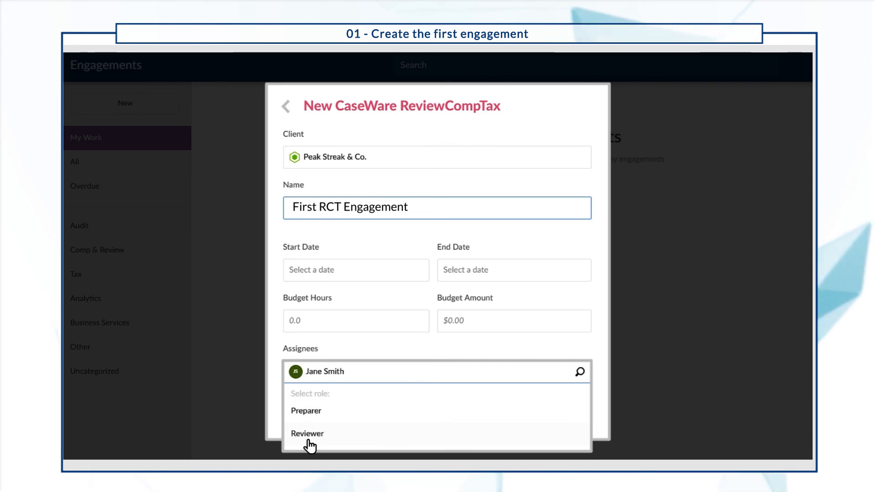
mouse_move(310, 445)
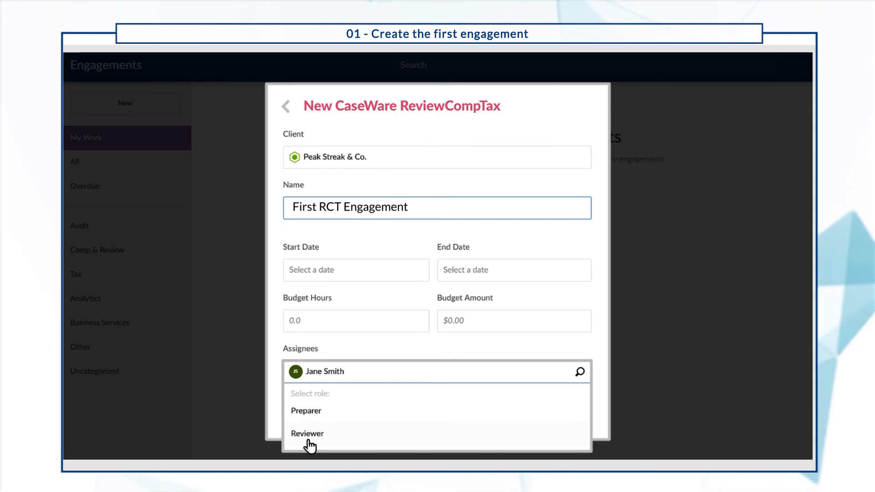
left_click(307, 434)
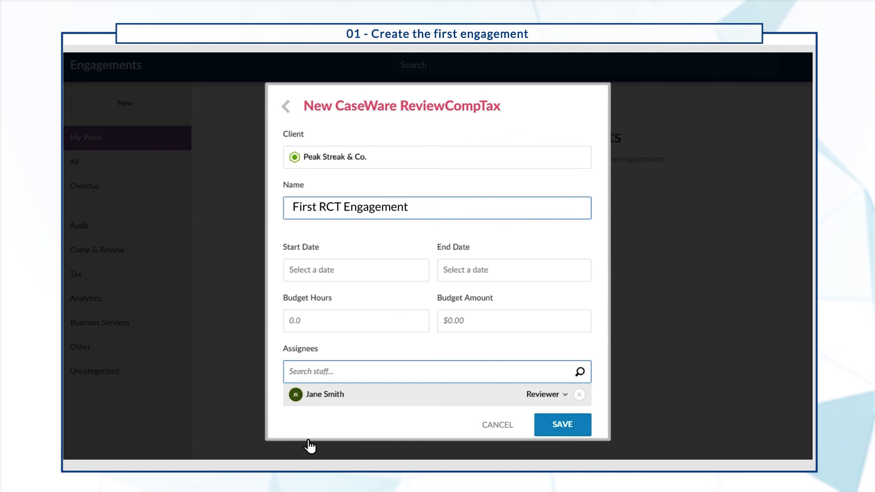
left_click(562, 424)
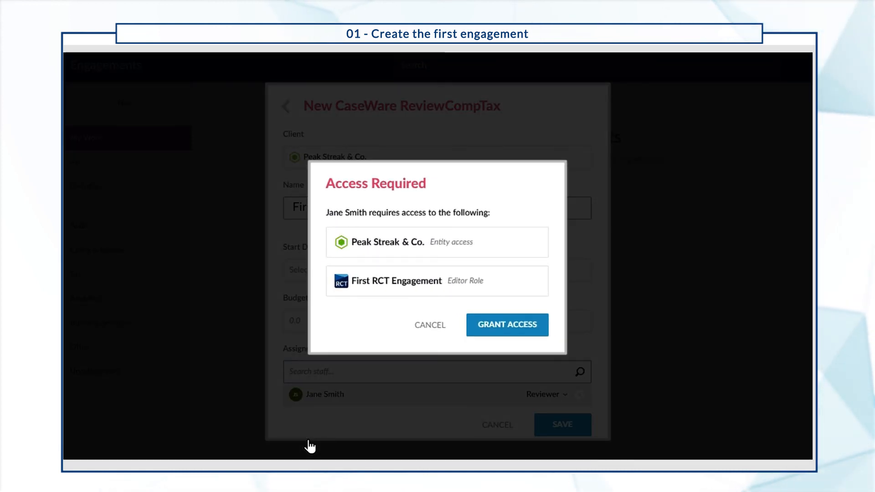
mouse_move(424, 382)
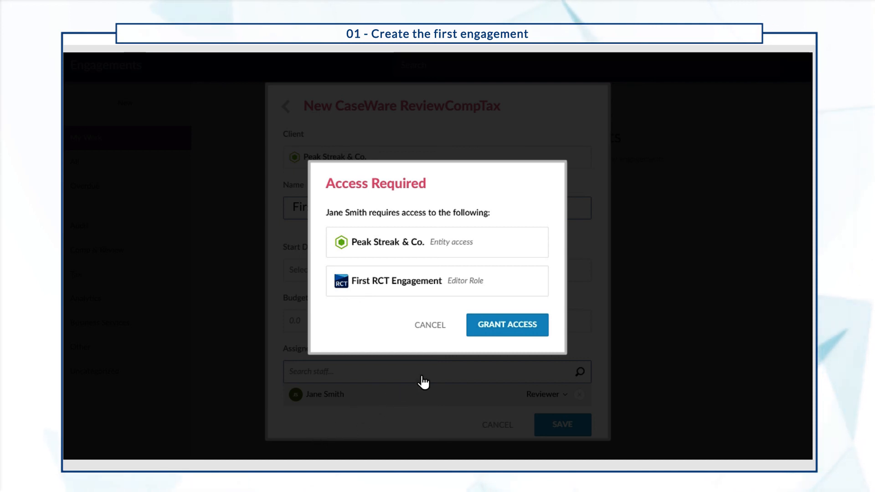
mouse_move(502, 335)
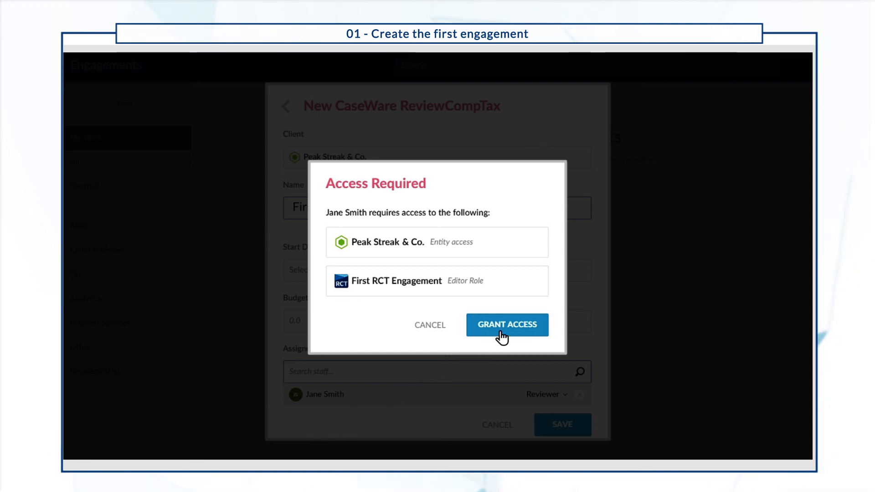
Grant Jane Smith the required access and save First RCT Engagement
left_click(506, 325)
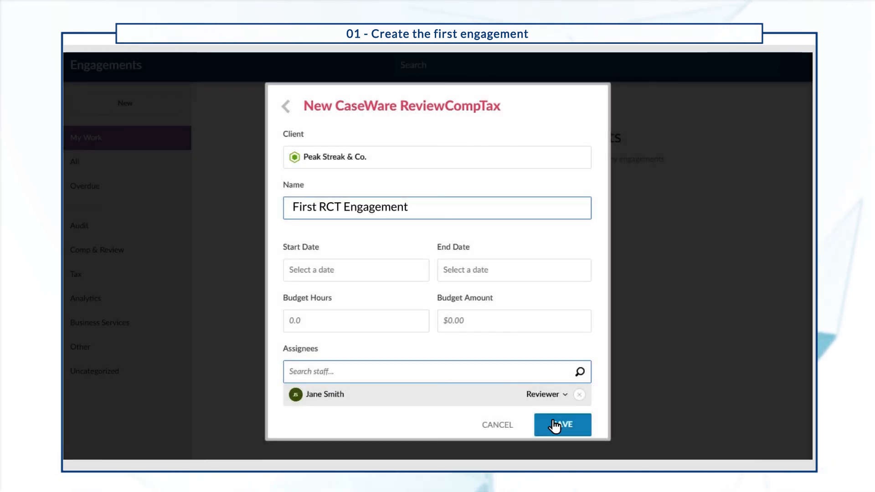
left_click(562, 424)
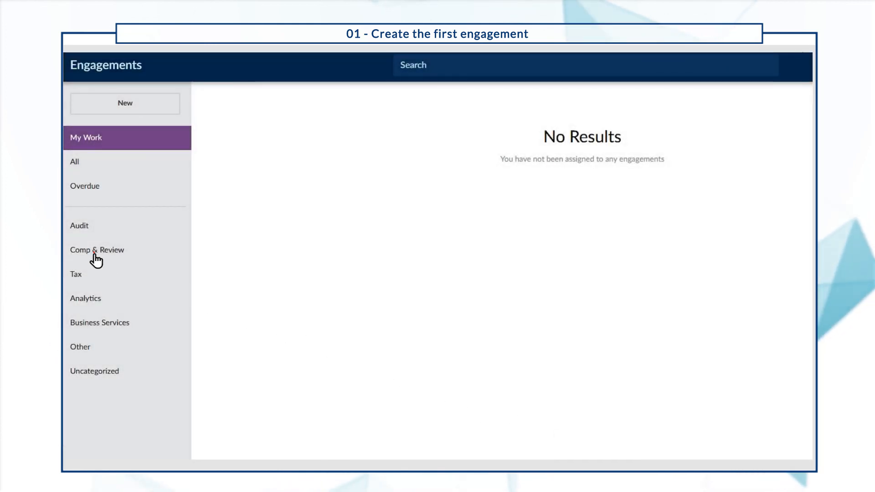
Open First RCT Engagement from the Comp & Review list to its Planning documents
left_click(97, 250)
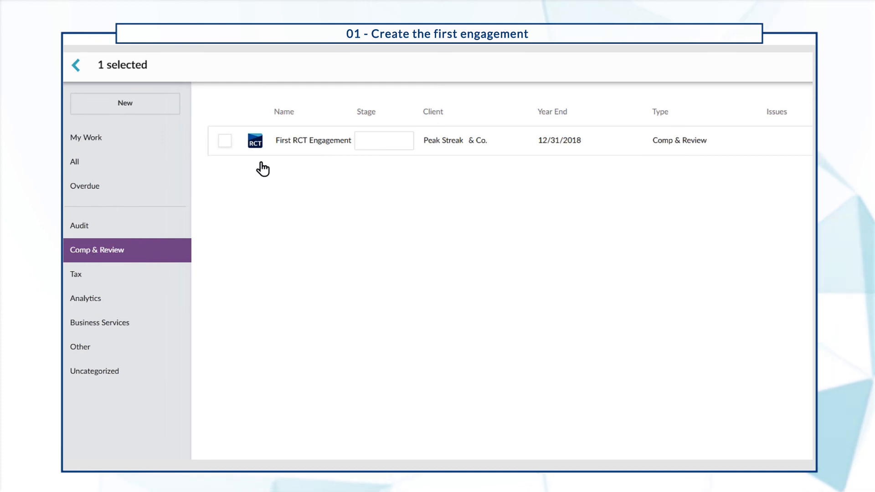
left_click(224, 140)
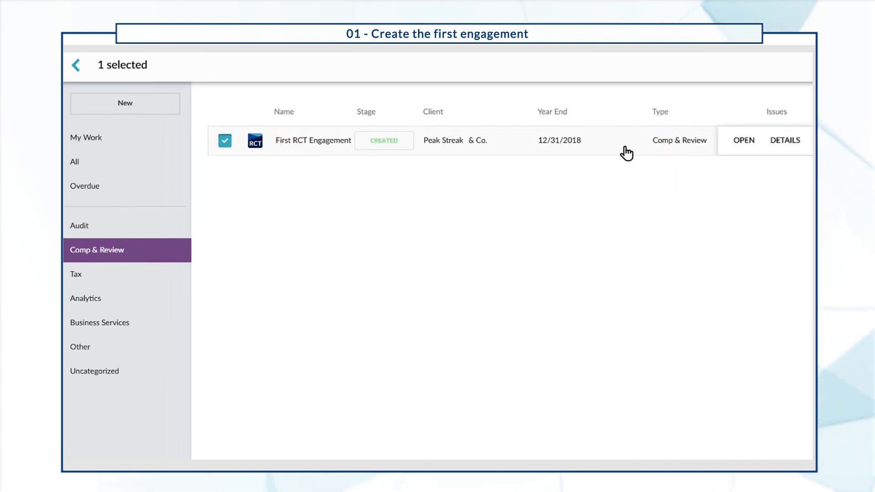
left_click(743, 140)
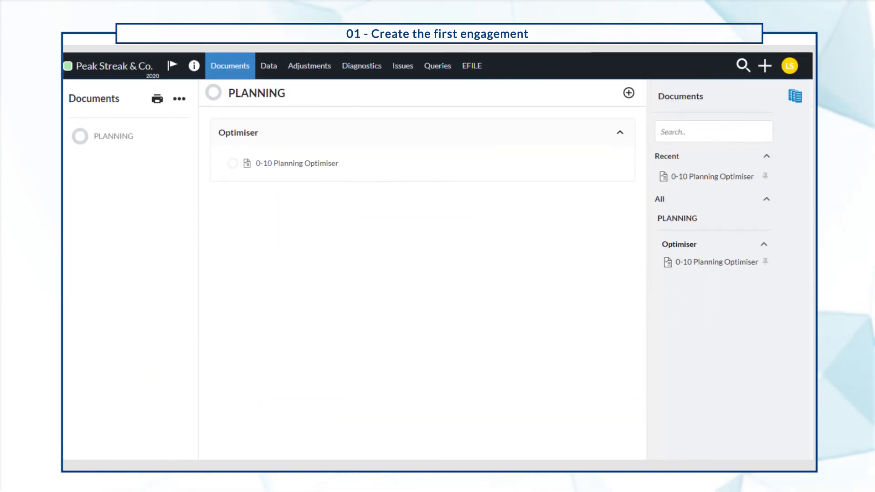